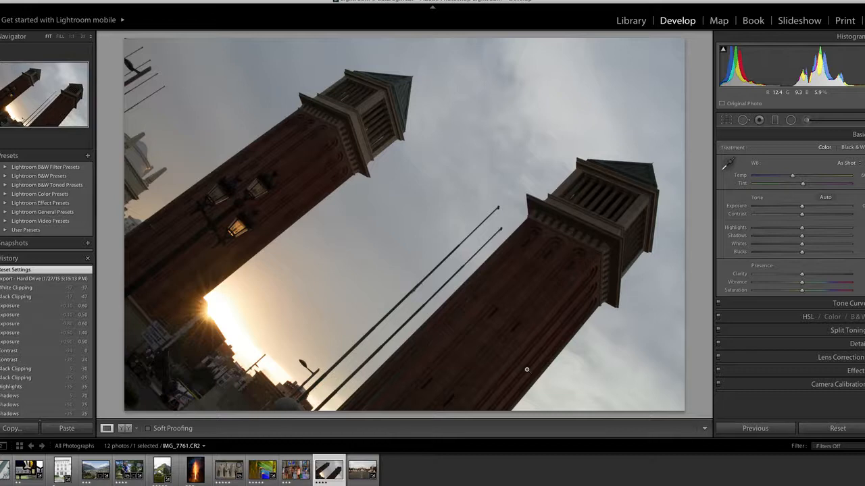
mouse_move(652, 70)
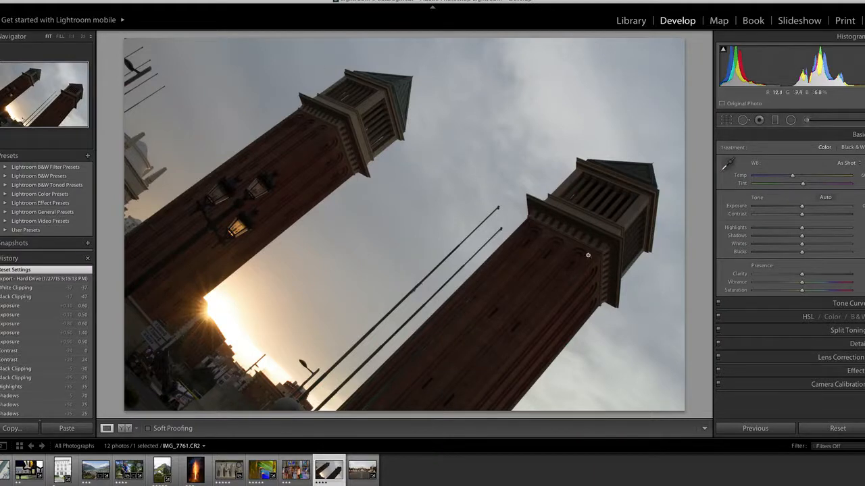
mouse_move(582, 234)
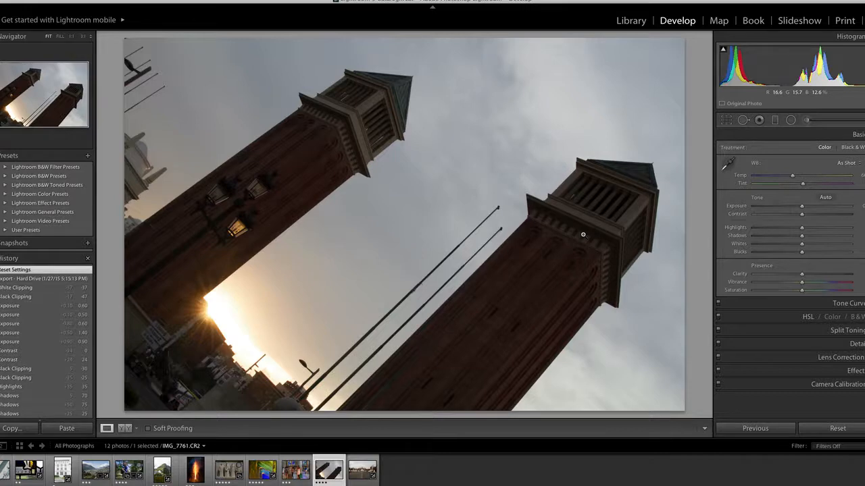
mouse_move(402, 42)
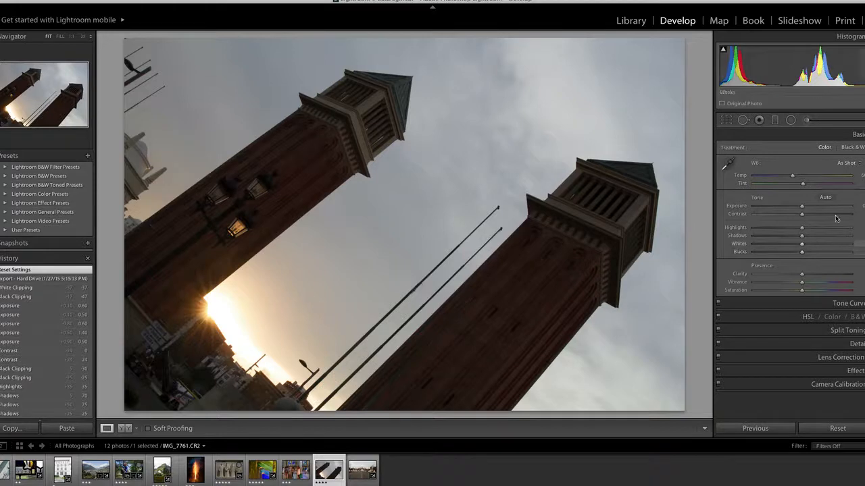
mouse_move(196, 350)
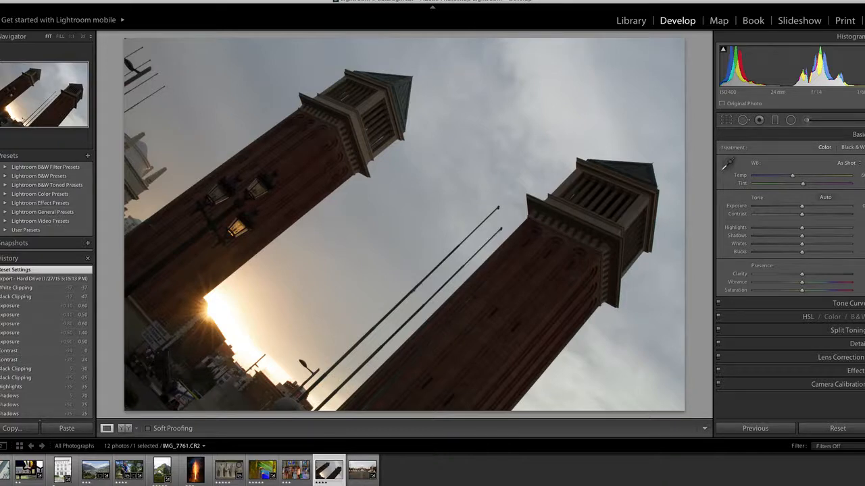
mouse_move(525, 284)
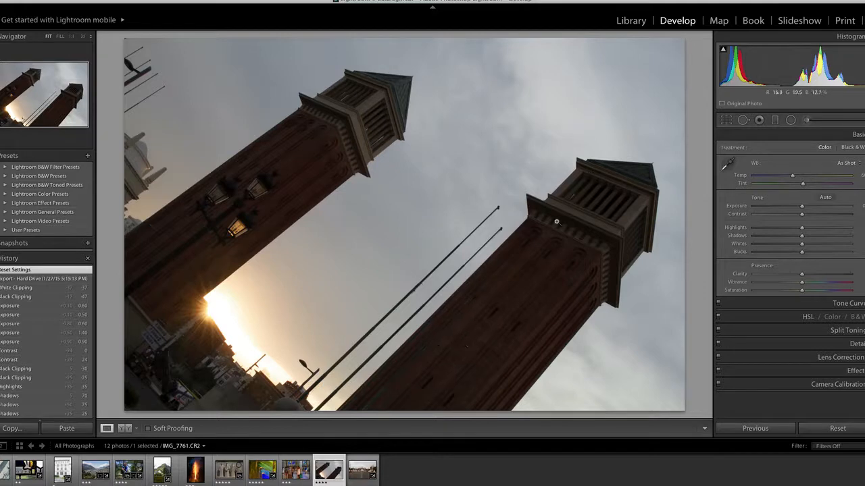
mouse_move(181, 219)
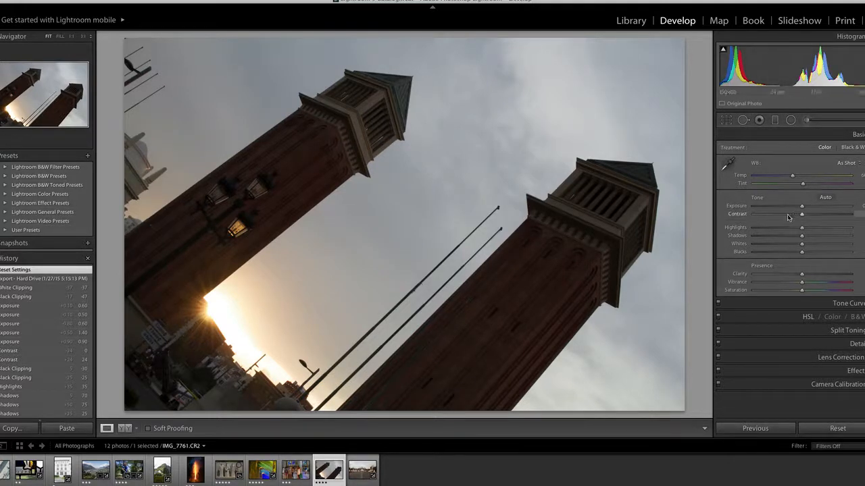
mouse_move(491, 333)
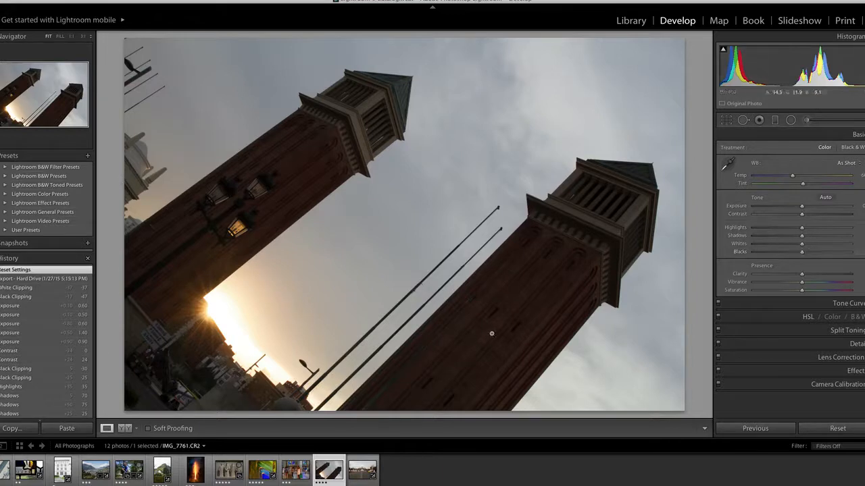
mouse_move(585, 214)
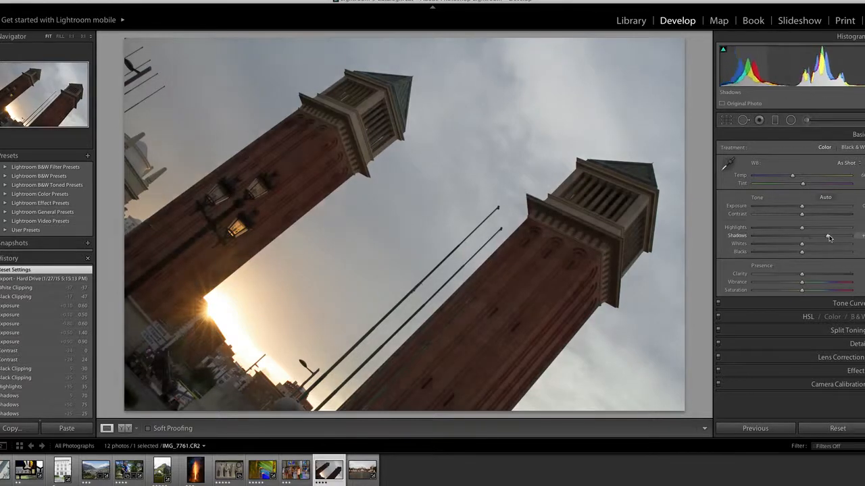
- Lift the towers' Shadows to about +93, drop them to compare the brickwork, then lift again
left_click_drag(802, 236, 850, 236)
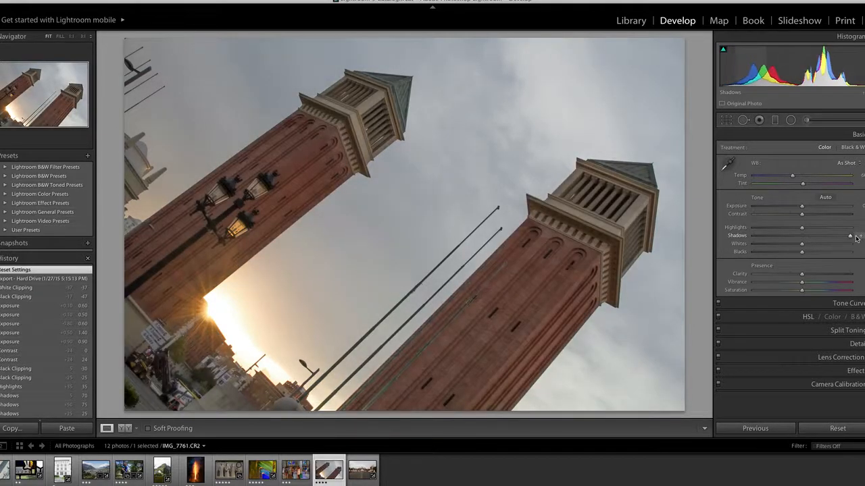
left_click_drag(802, 235, 846, 235)
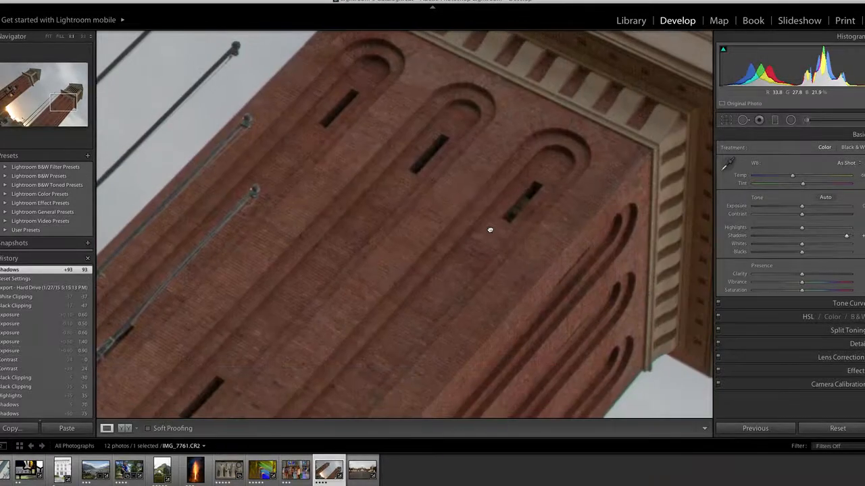
left_click_drag(802, 236, 812, 236)
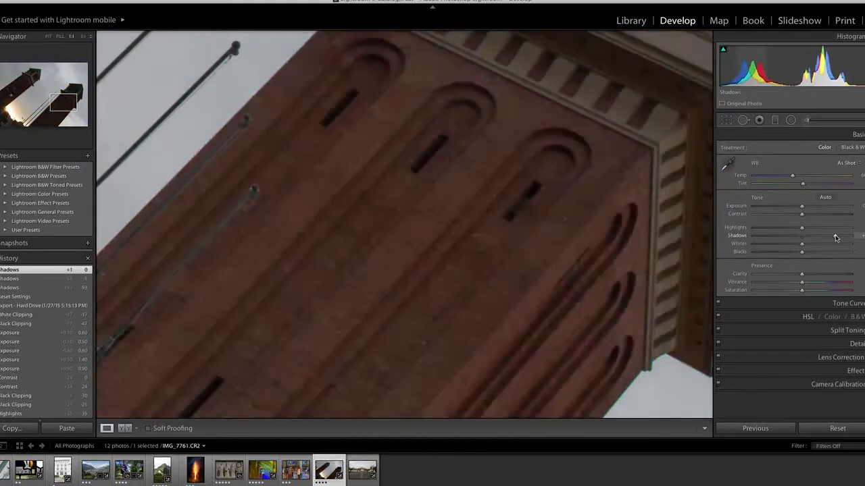
left_click_drag(801, 235, 845, 235)
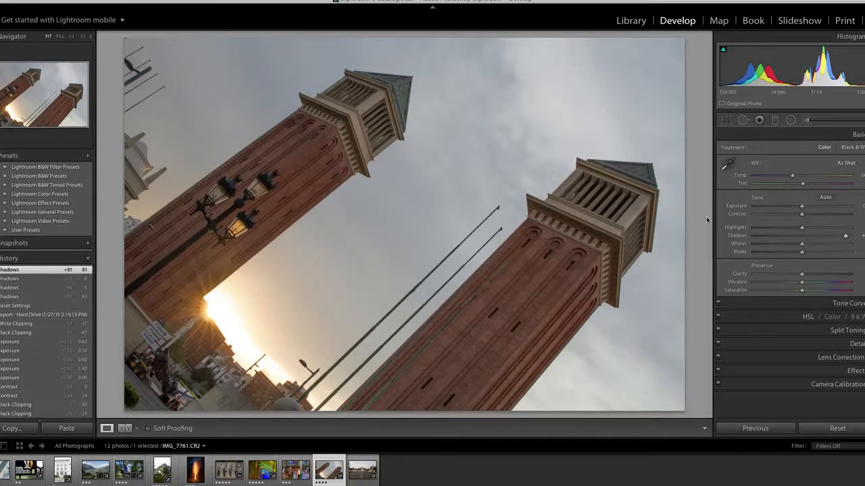
mouse_move(379, 167)
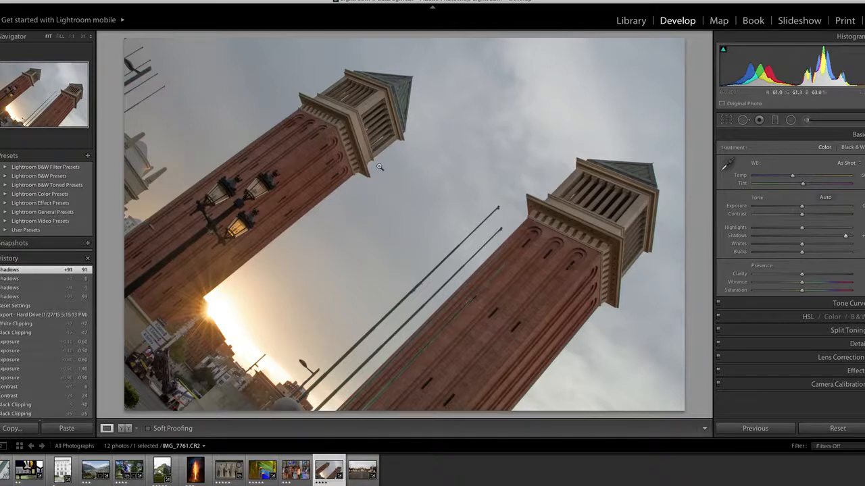
mouse_move(692, 219)
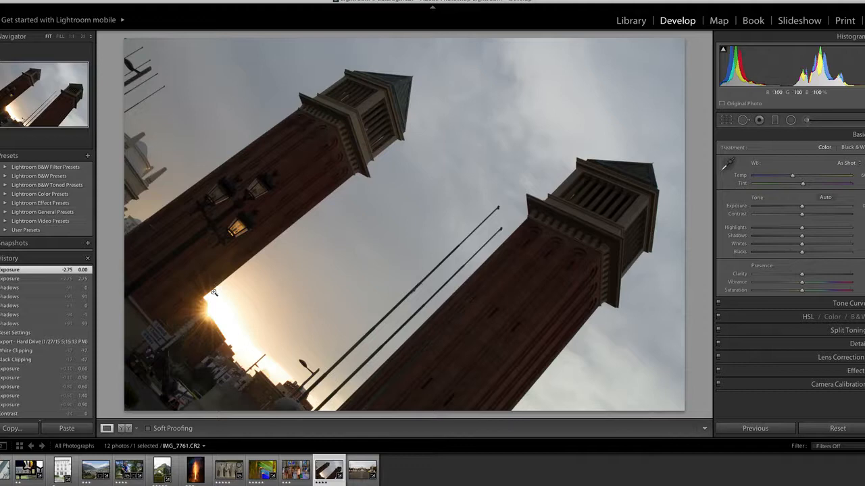
mouse_move(838, 239)
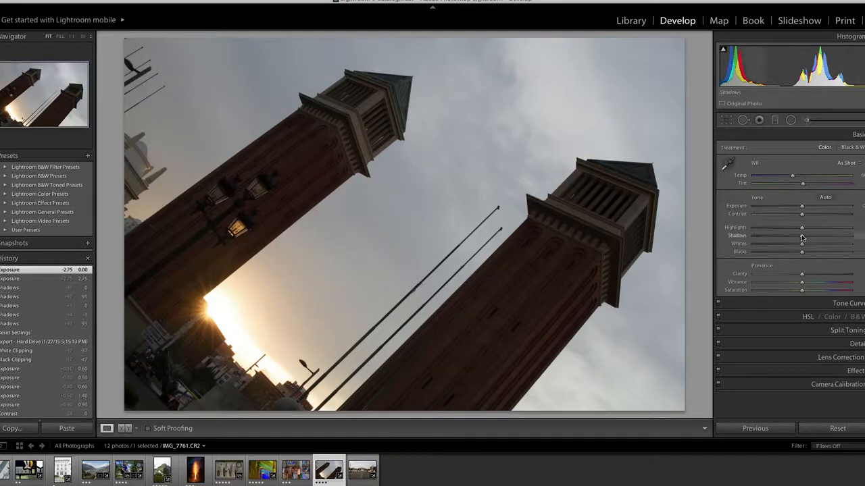
- Fine-tune the towers' Shadows slider, settling slightly lower, then select the overexposed building thumbnail
left_click_drag(802, 236, 831, 235)
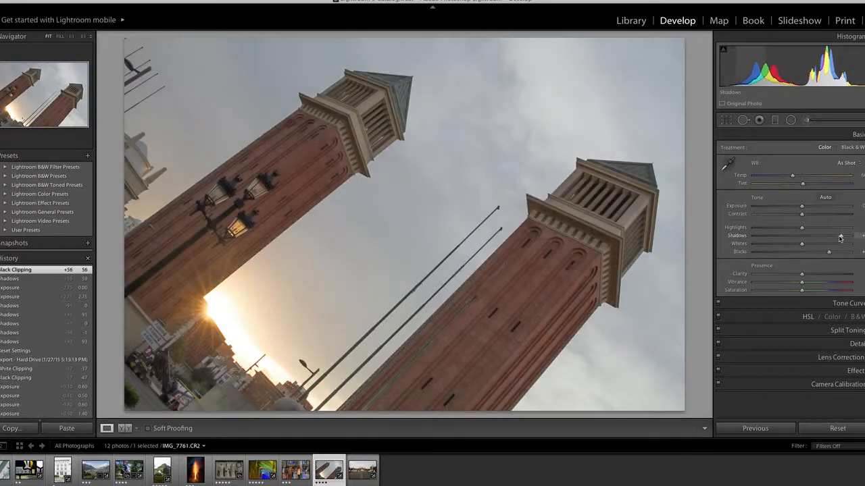
left_click_drag(802, 235, 837, 235)
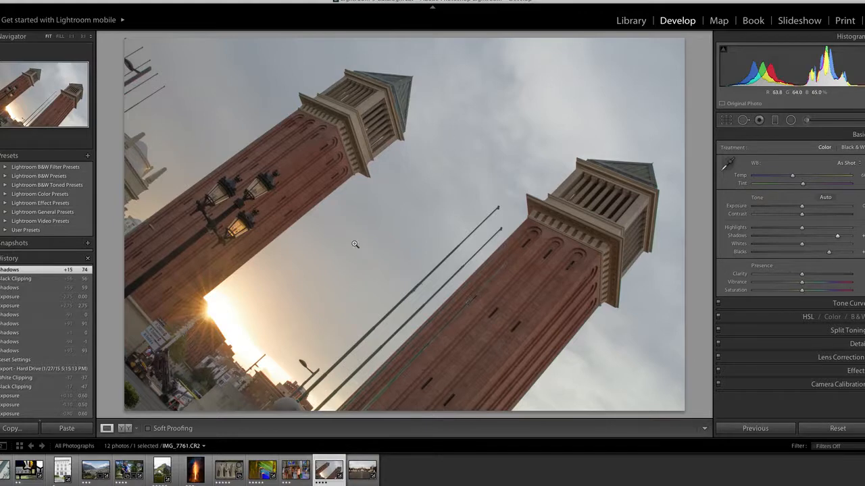
mouse_move(456, 184)
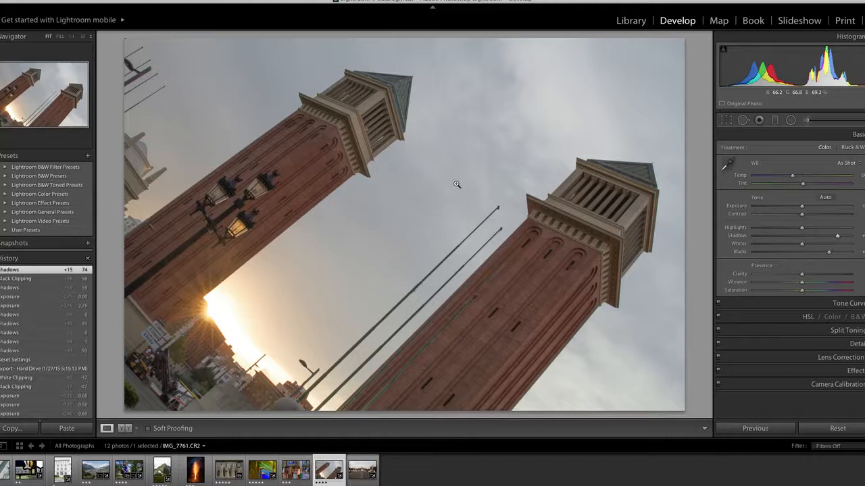
mouse_move(824, 230)
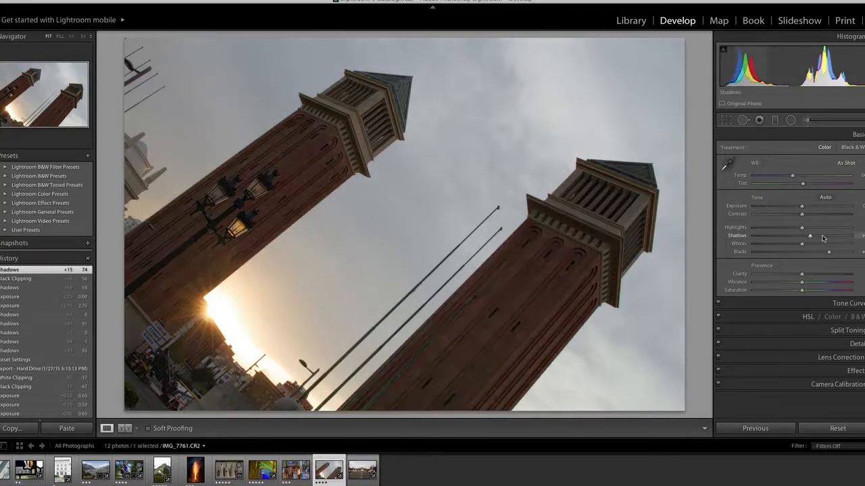
left_click_drag(810, 236, 834, 236)
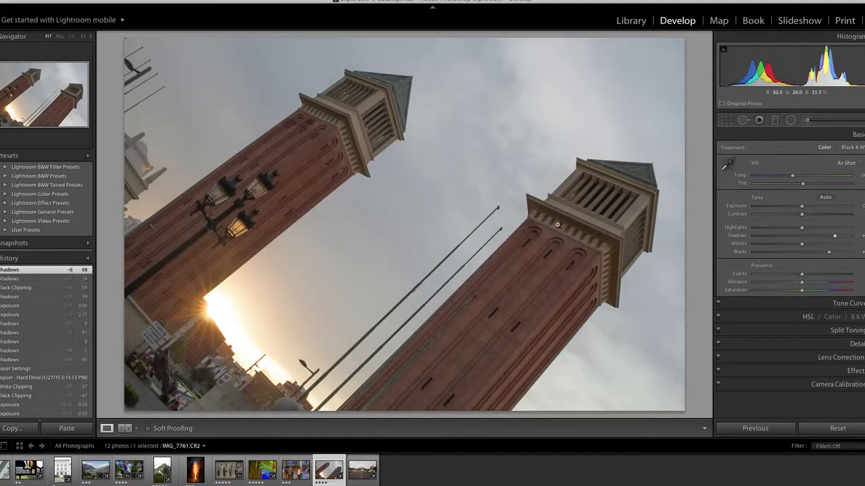
left_click(63, 470)
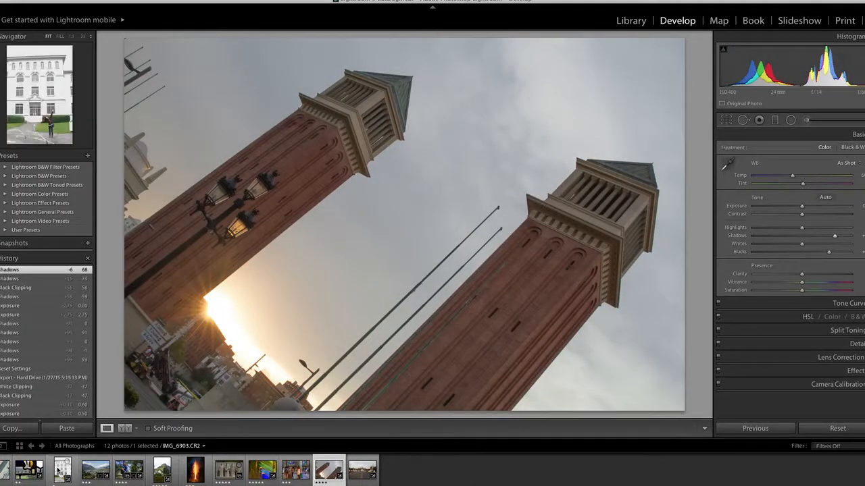
- Load the overexposed white building photo from the filmstrip into Develop
left_click(61, 470)
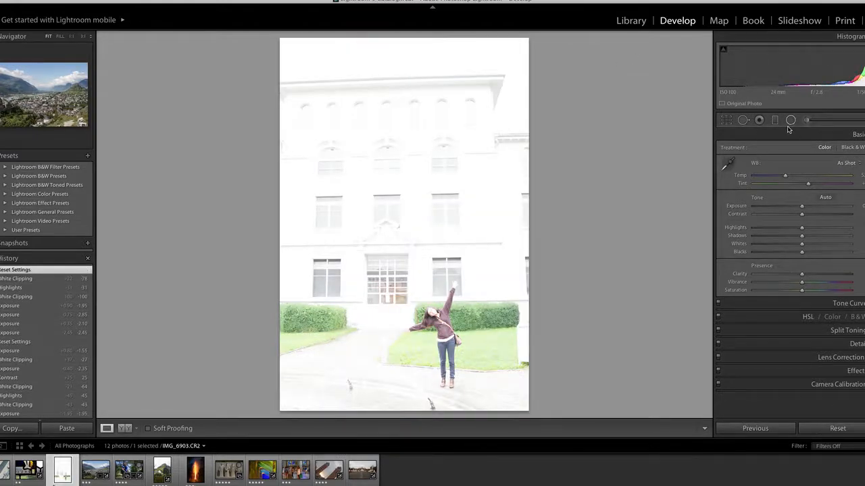
mouse_move(791, 120)
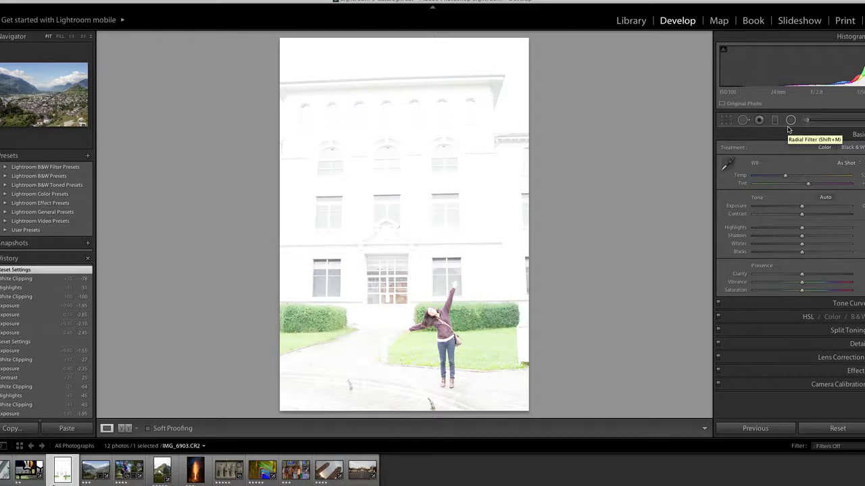
mouse_move(690, 158)
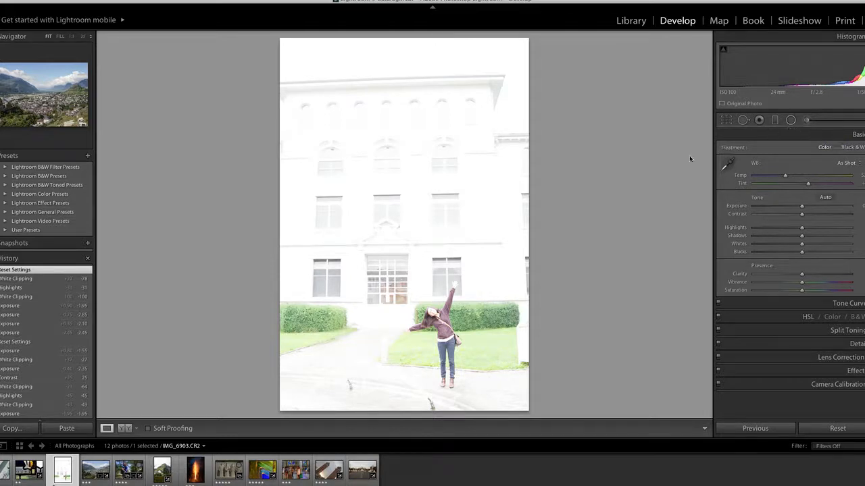
mouse_move(661, 161)
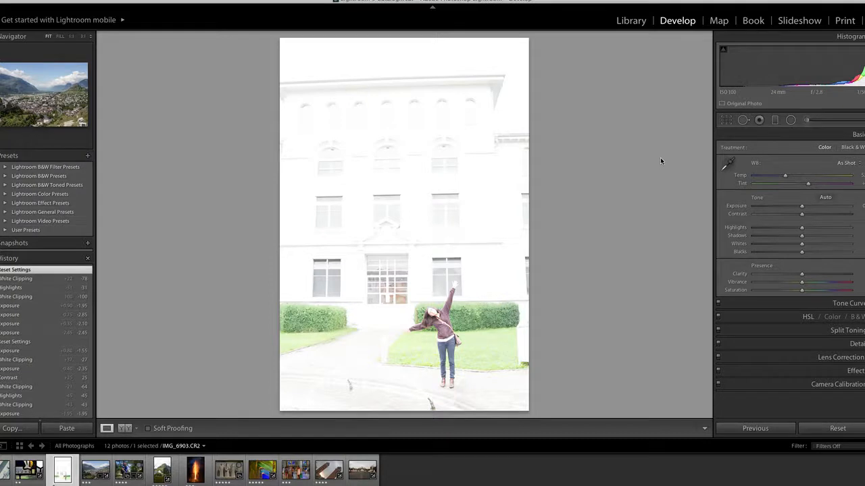
mouse_move(702, 167)
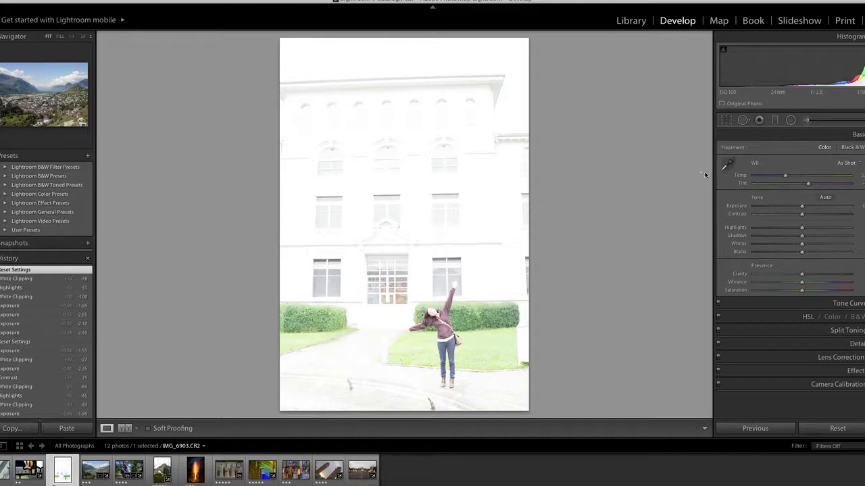
mouse_move(791, 184)
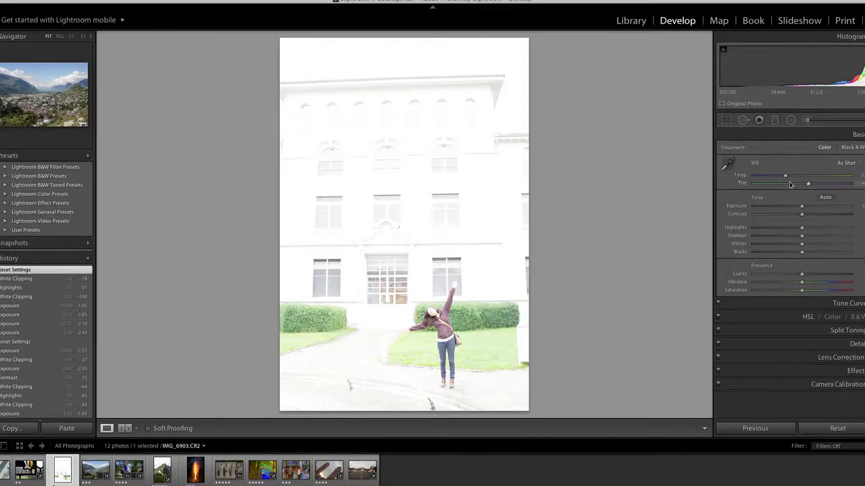
- Lower Exposure and Highlights on the building photo, then reduce Exposure a bit further
left_click_drag(802, 206, 790, 206)
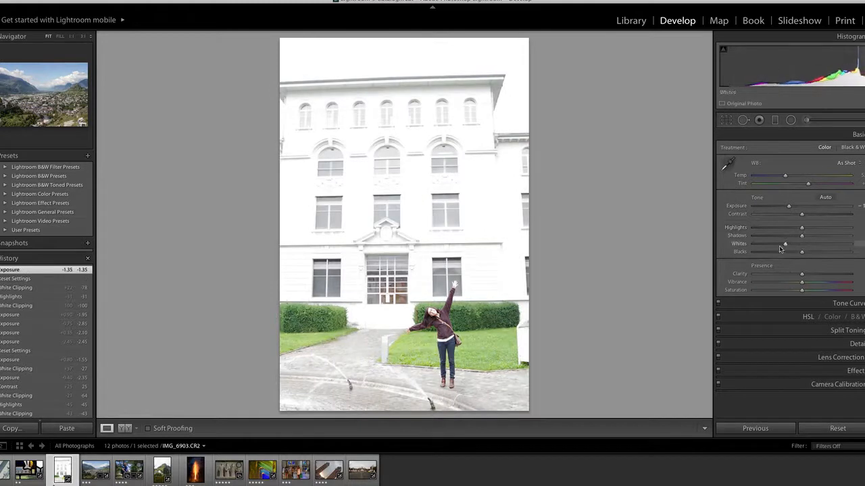
left_click_drag(800, 228, 763, 228)
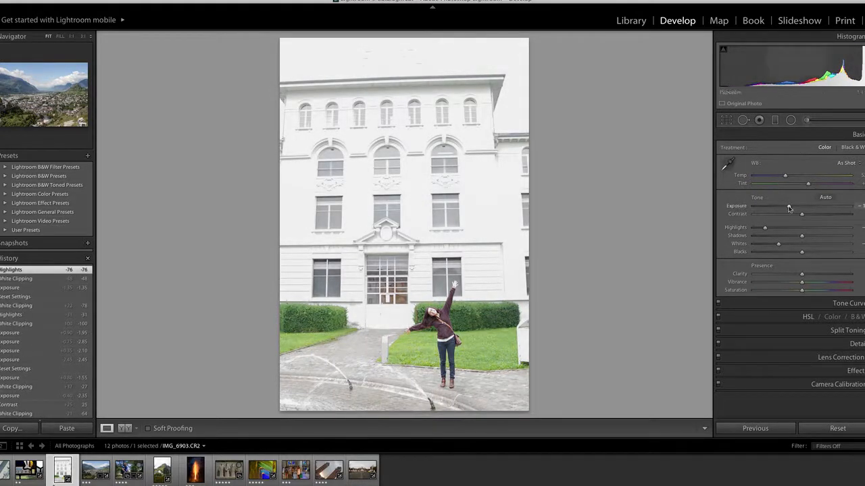
left_click_drag(789, 207, 783, 208)
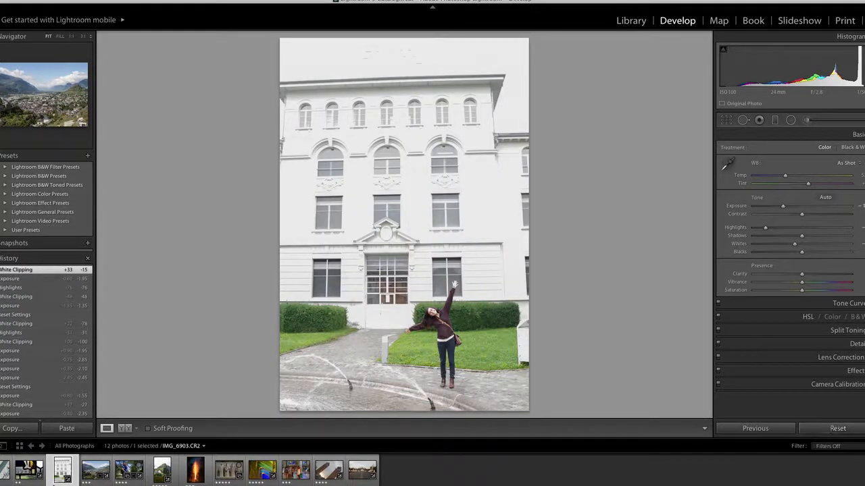
- Switch to the mountain photo, lower Highlights, inspect clouds and ridge zoomed in, then fit
left_click(162, 469)
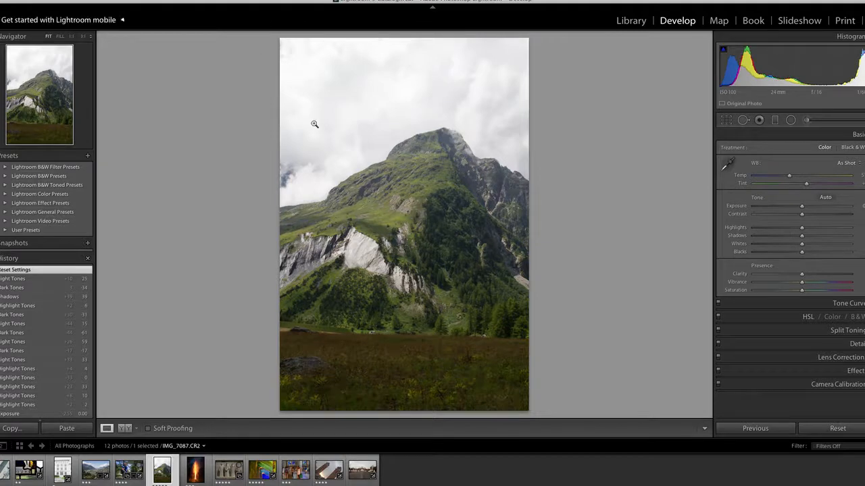
mouse_move(507, 60)
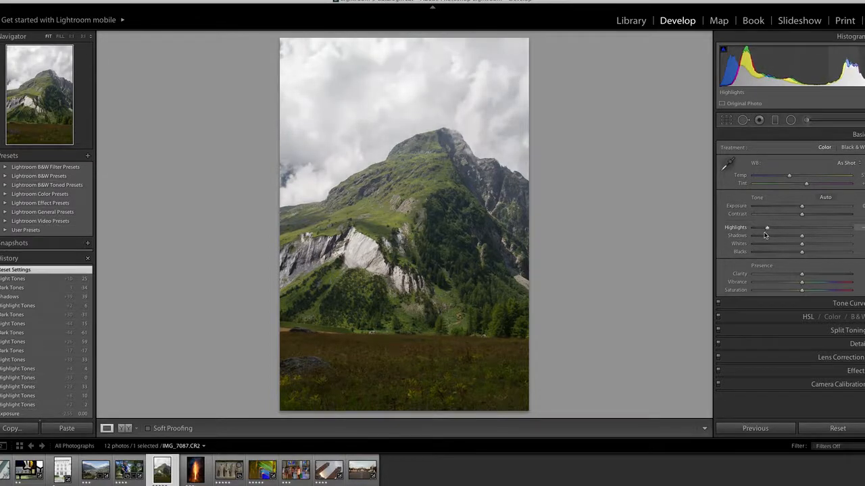
left_click_drag(801, 227, 774, 228)
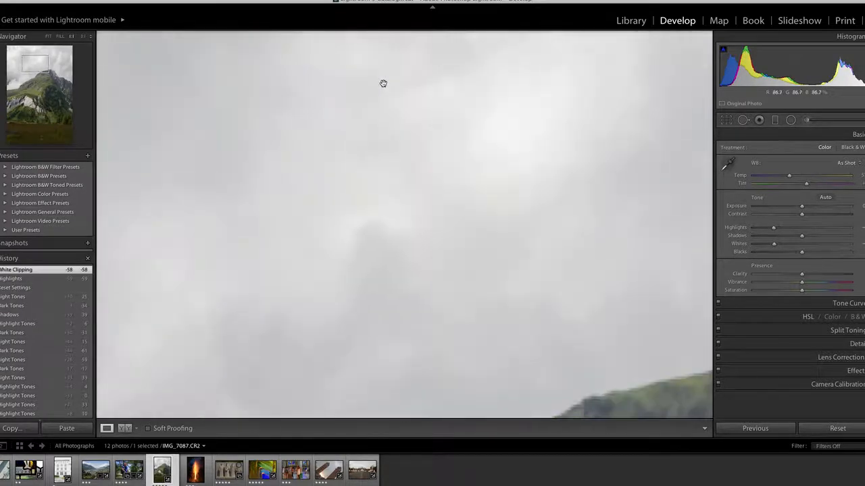
left_click_drag(383, 84, 443, 171)
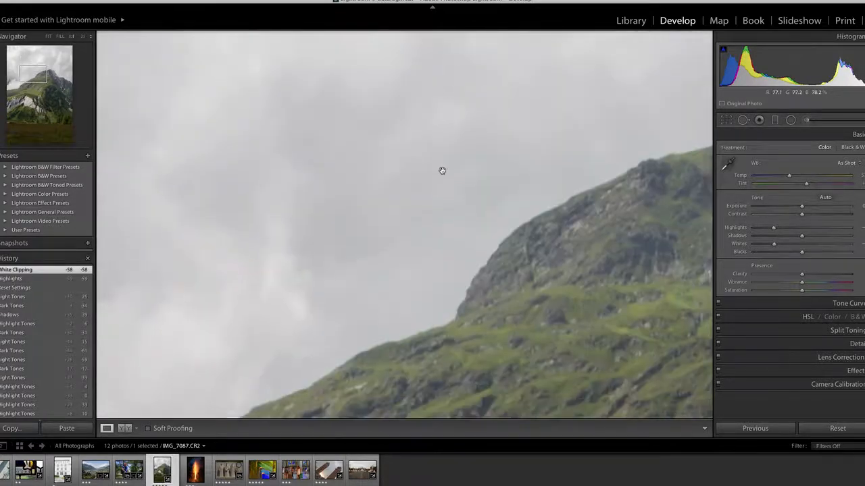
left_click(442, 170)
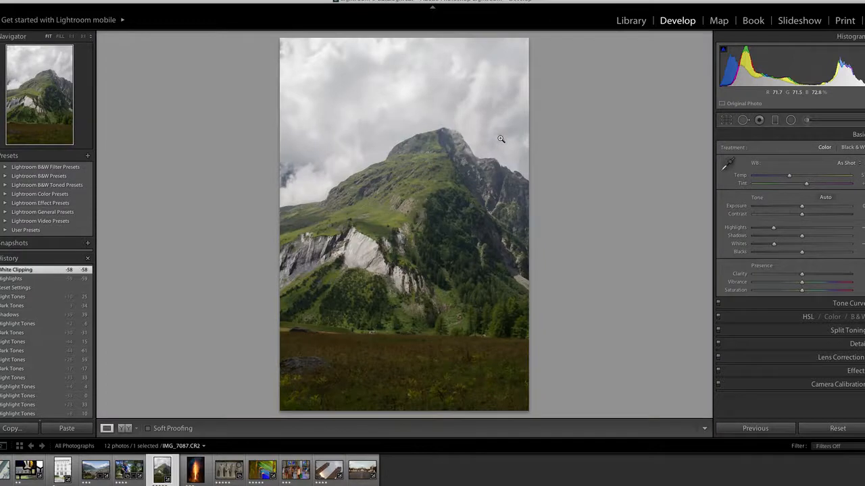